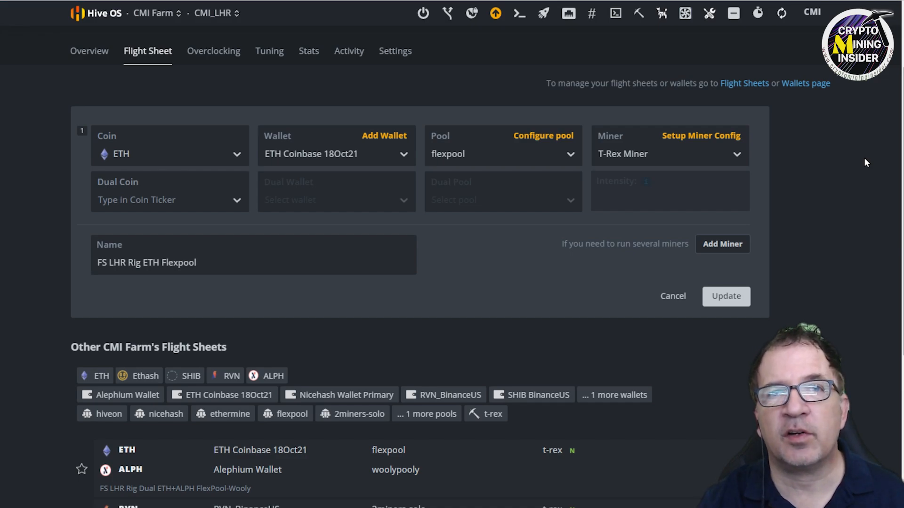
mouse_move(686, 65)
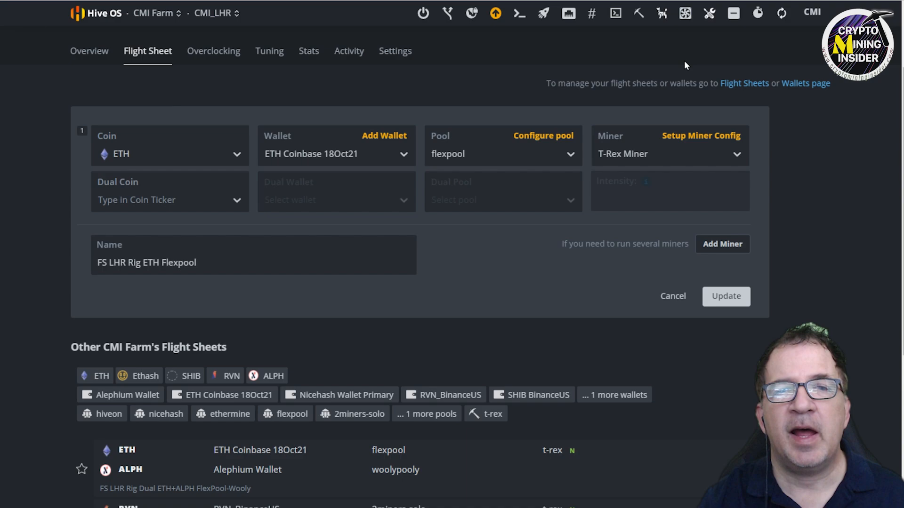
mouse_move(713, 104)
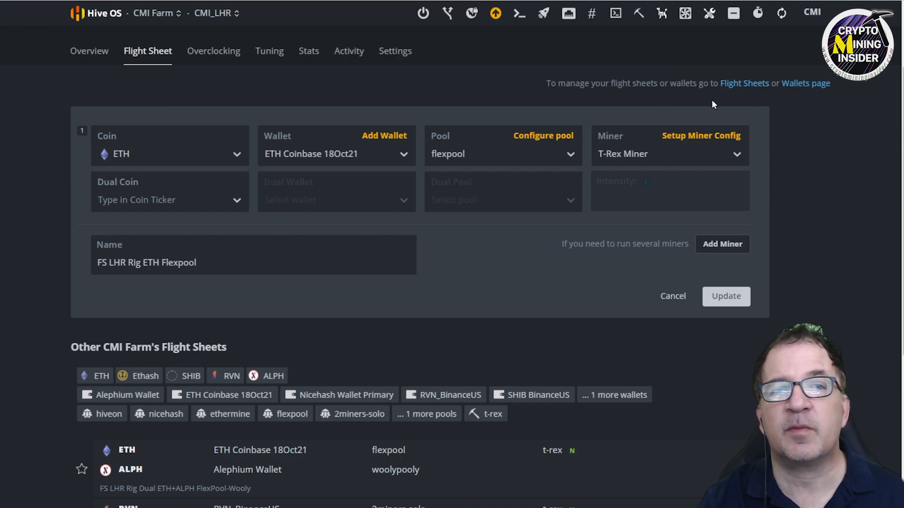
mouse_move(700, 136)
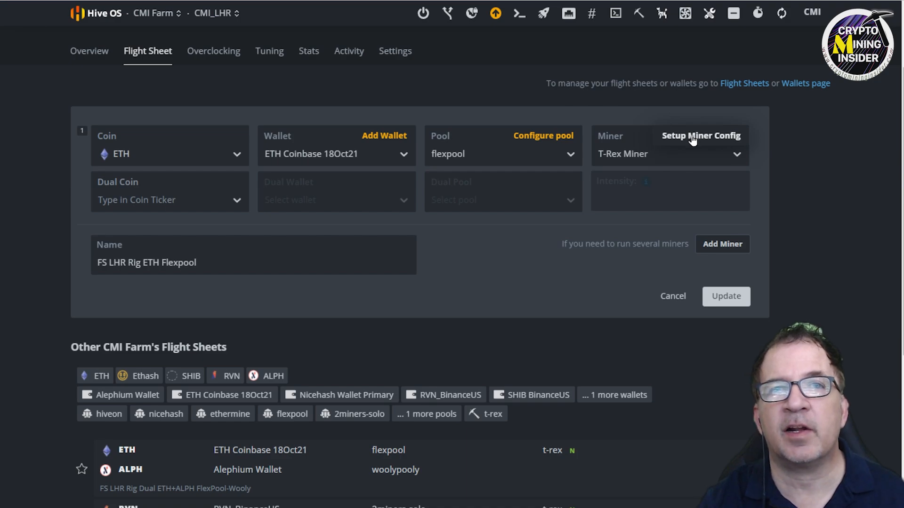
mouse_move(707, 143)
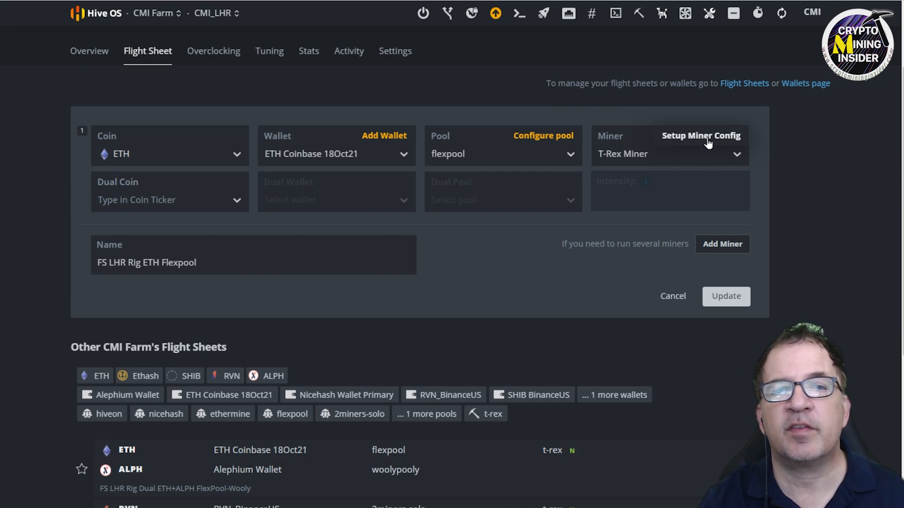
Step: Review the T-Rex extra config arguments listing per-card lhr-tune values and autotune step size
left_click(700, 136)
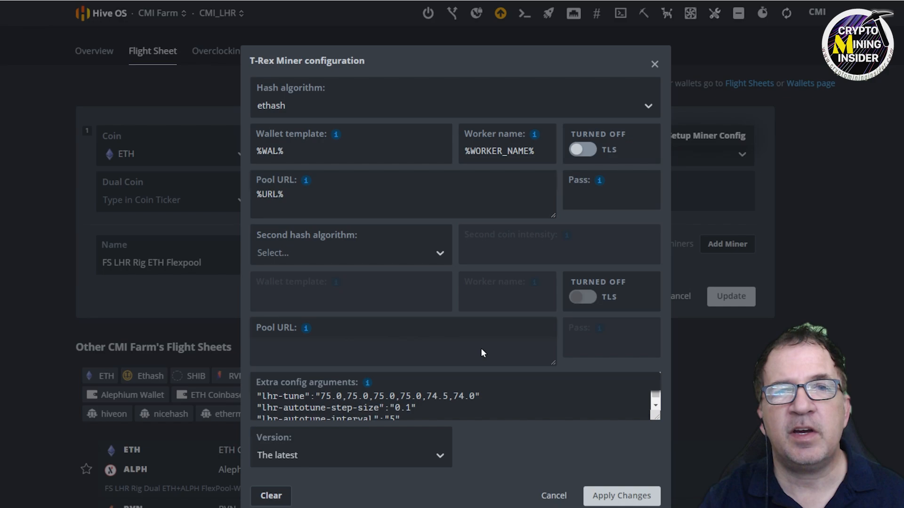
mouse_move(358, 74)
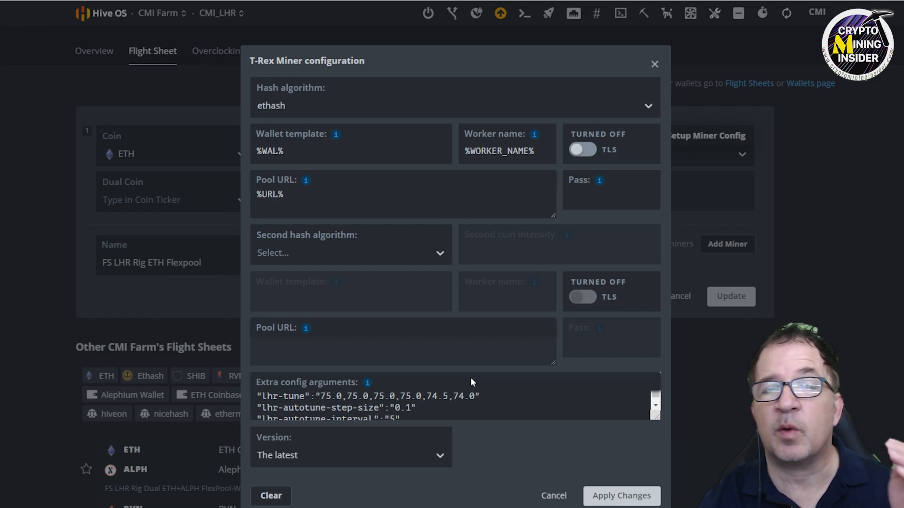
left_click(337, 396)
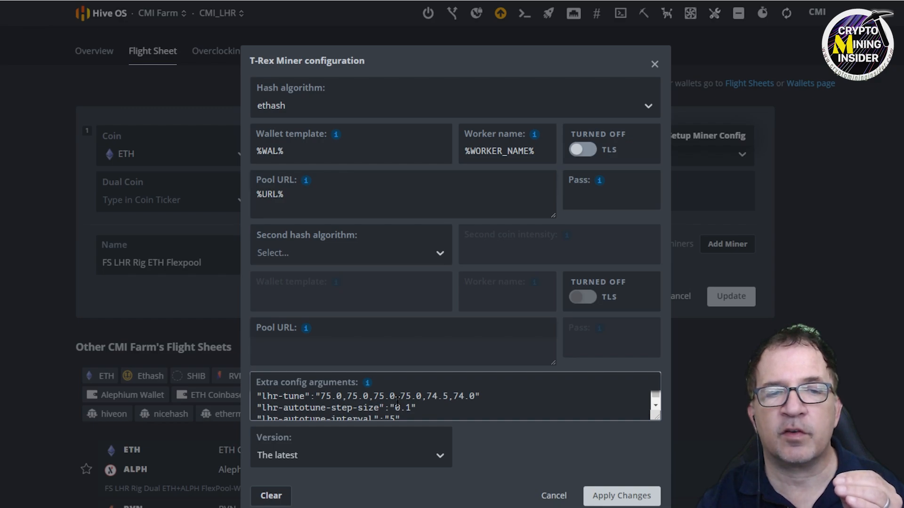
scroll("down", 3)
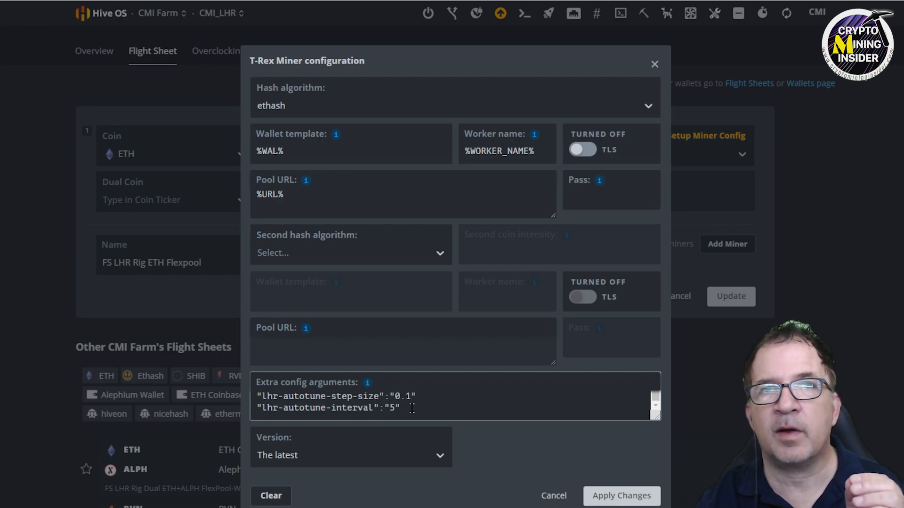
mouse_move(426, 359)
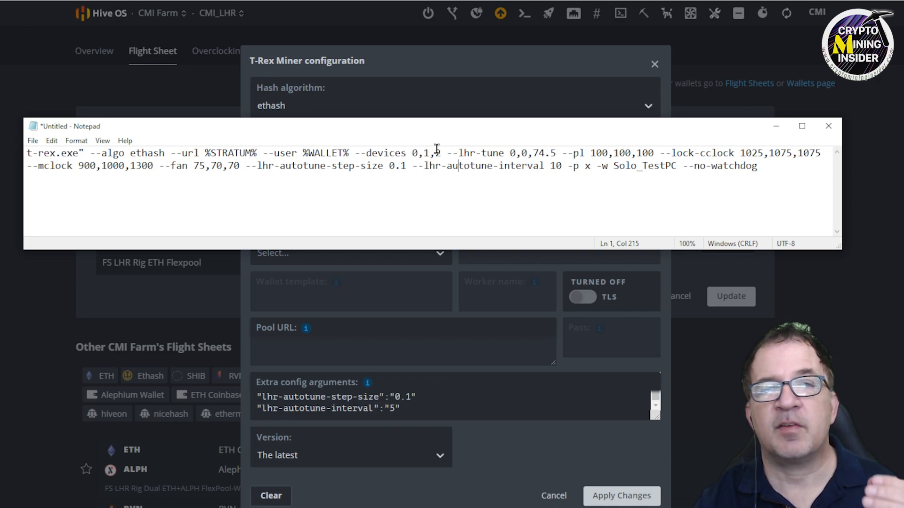
mouse_move(528, 162)
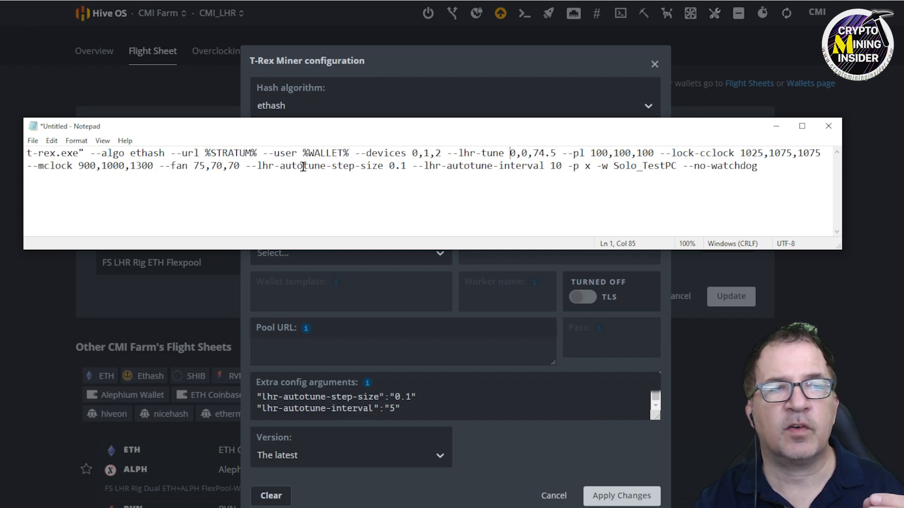
Step: Highlight the --lhr-autotune-step-size 0.1 option in the Notepad command line
double_click(288, 165)
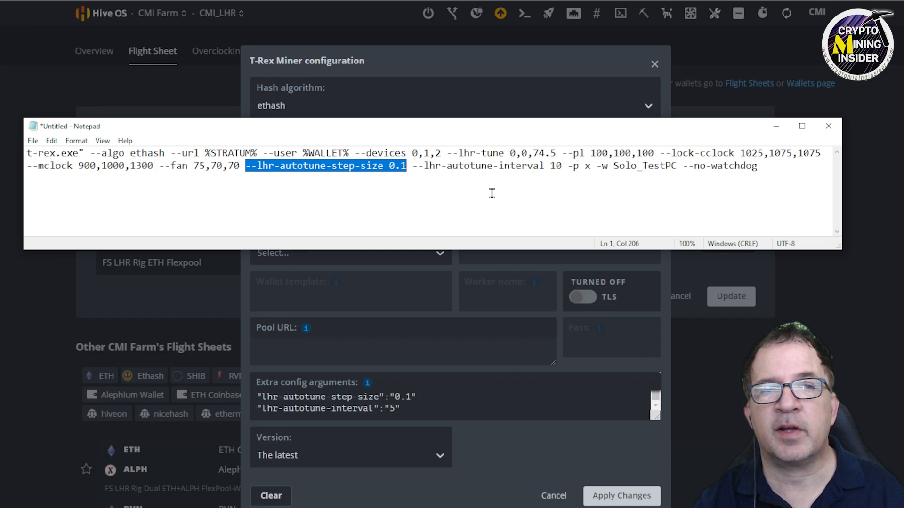
mouse_move(540, 166)
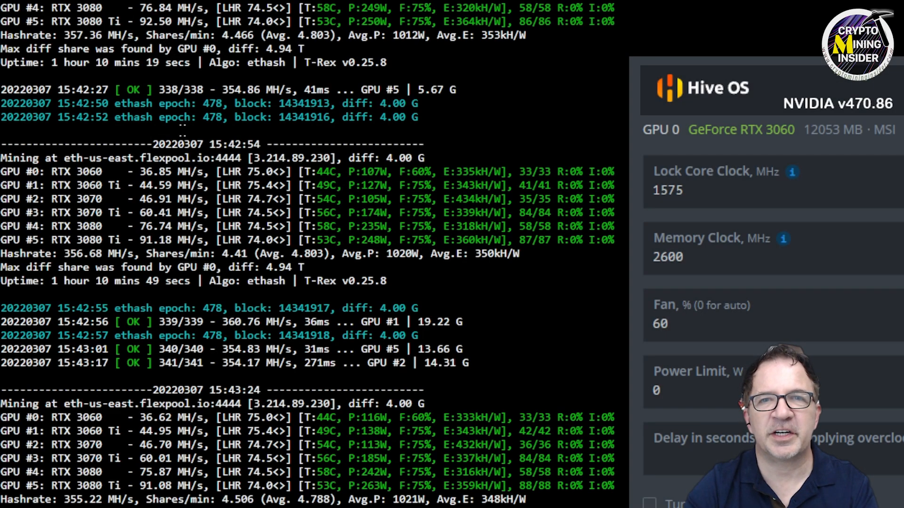
Step: Scroll through the T-Rex miner log to the RTX 3060 LHR command line: core 1575, memory 1300, fan 60, lhr-tune 75
scroll("up", 3)
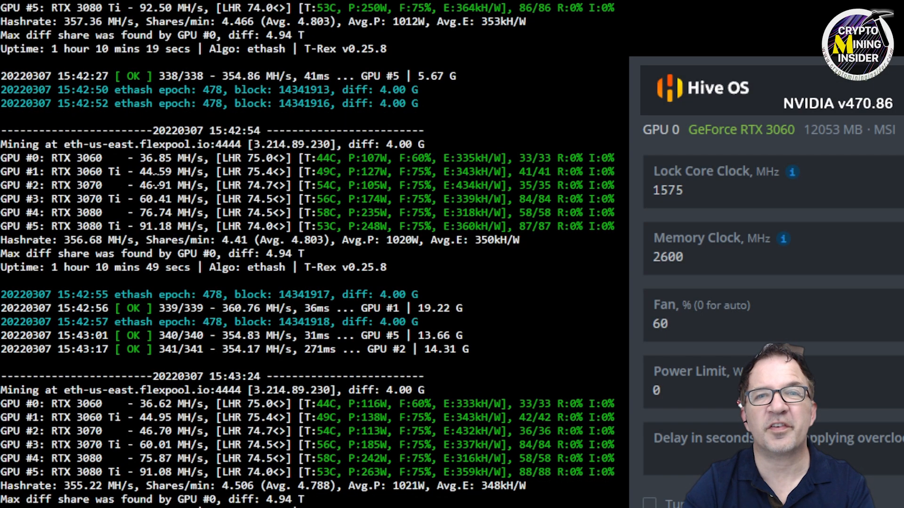
scroll("up", 3)
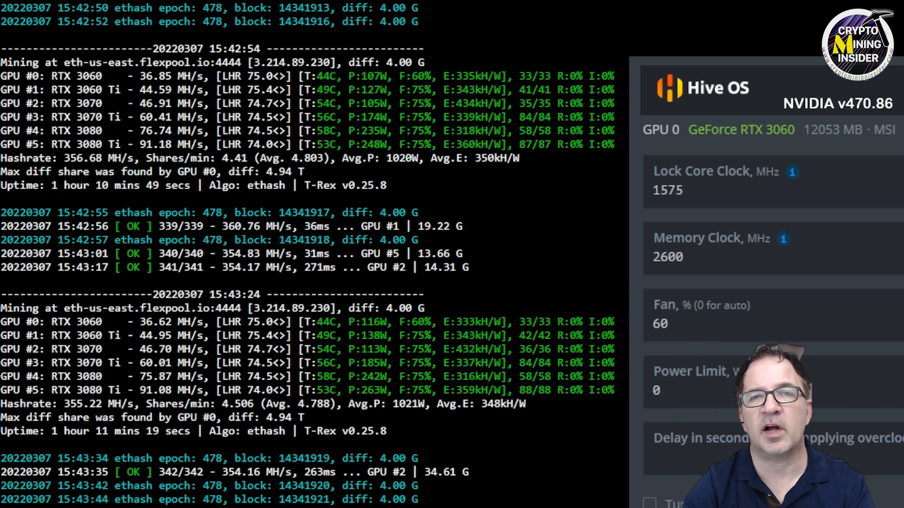
scroll("down", 3)
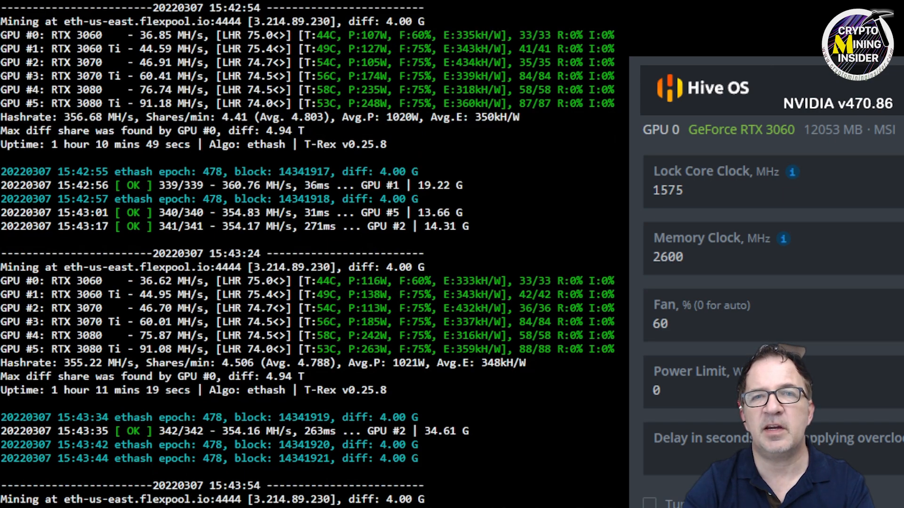
scroll("down", 3)
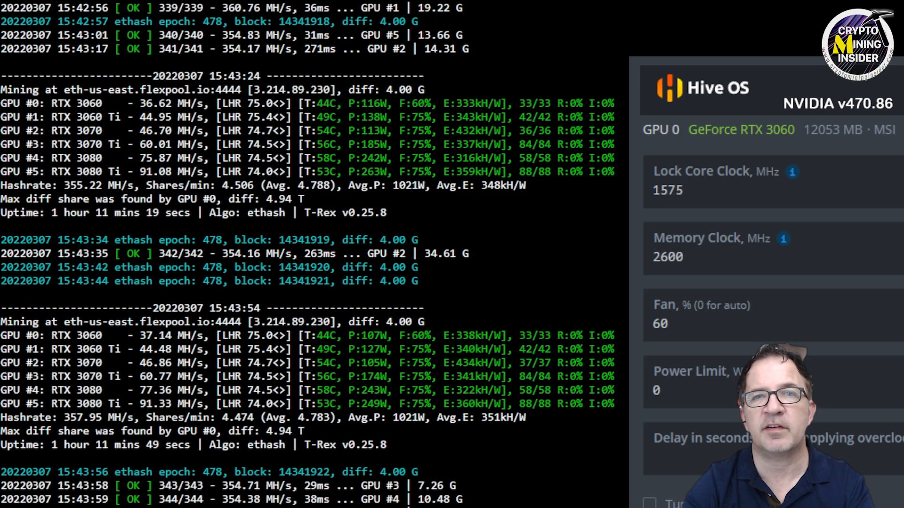
scroll("down", 3)
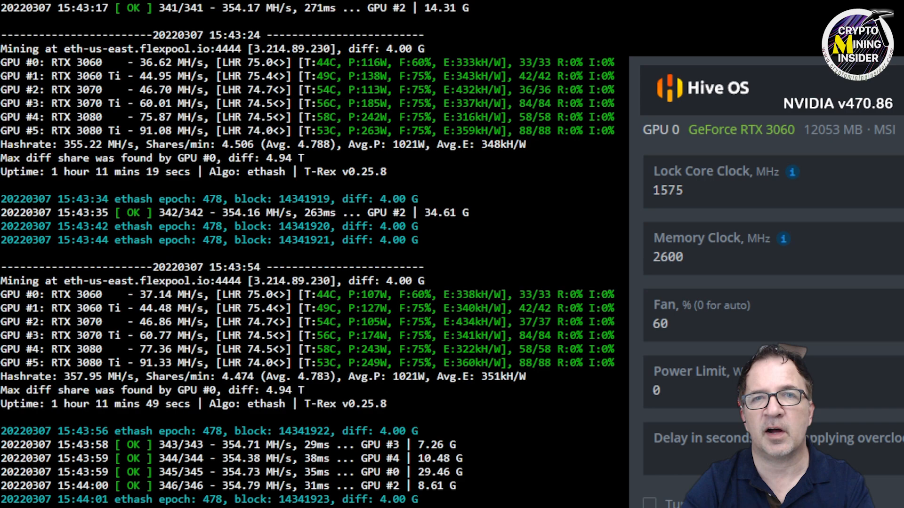
scroll("down", 3)
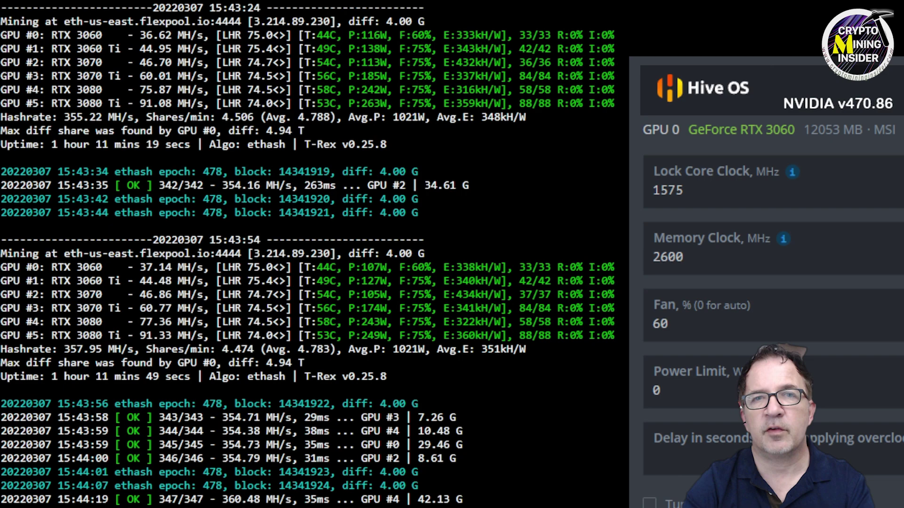
scroll("down", 3)
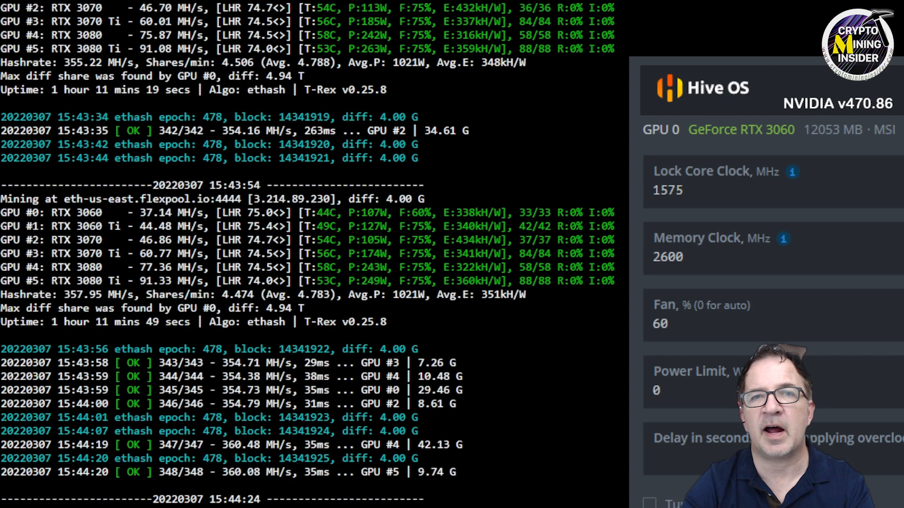
scroll("down", 3)
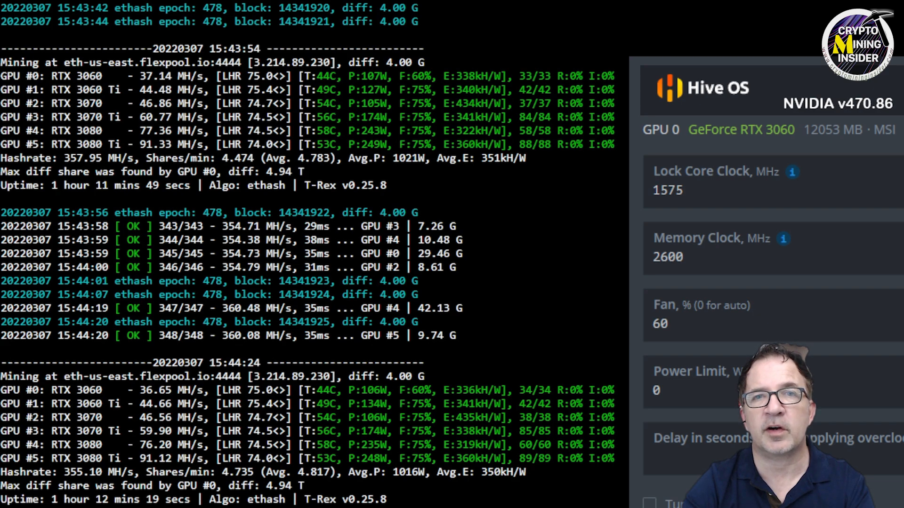
scroll("down", 3)
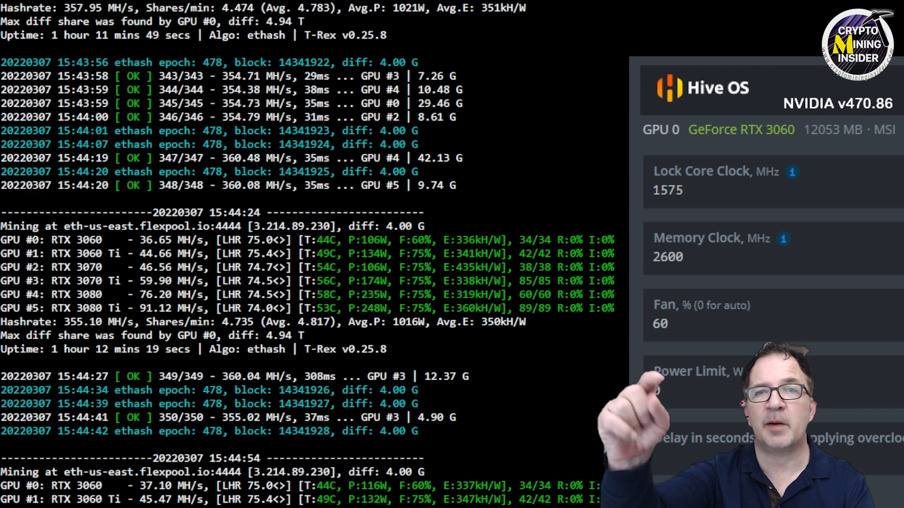
scroll("down", 3)
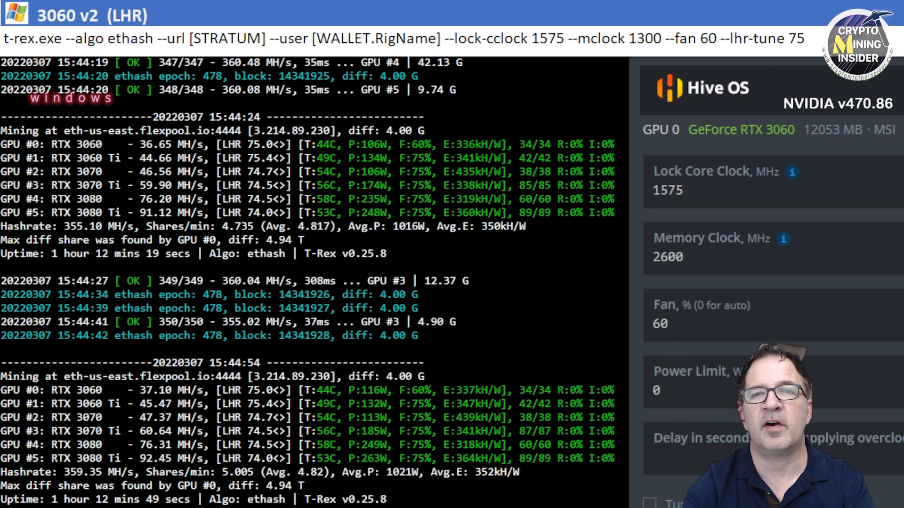
Step: Show GPU 1 (RTX 3060 Ti) at lock core clock 1380 and memory clock 2050 beside its command line
scroll("down", 3)
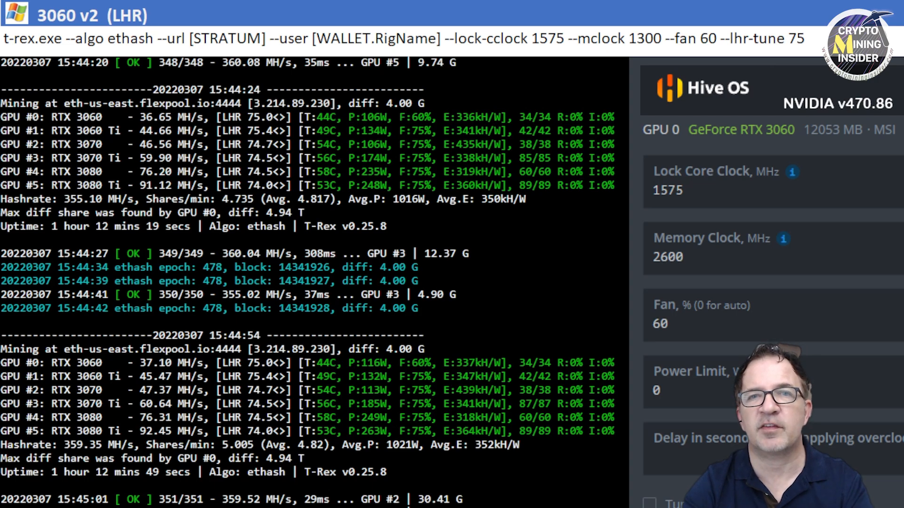
scroll("up", 3)
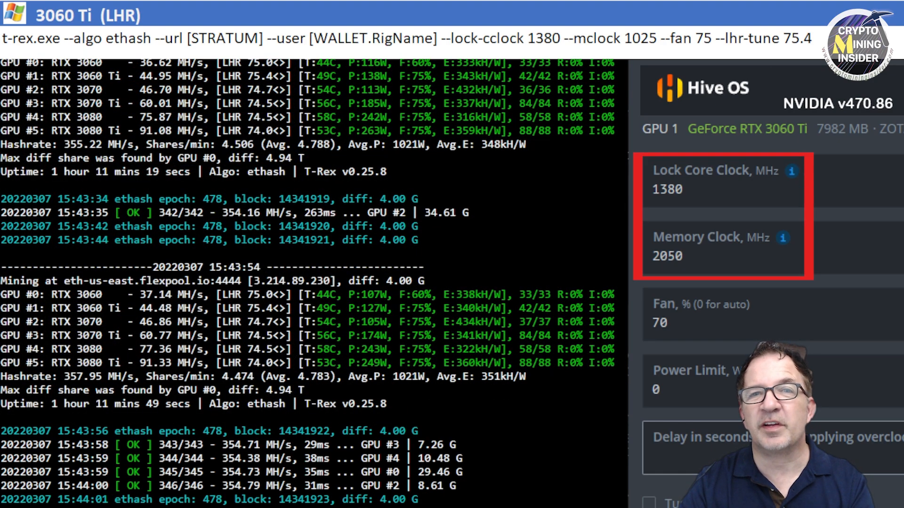
Step: Show GPU 2 (RTX 3070) at core 1065, memory 2700 with its 47.1 MH/s, 108 W, 0.436 results card
scroll("down", 3)
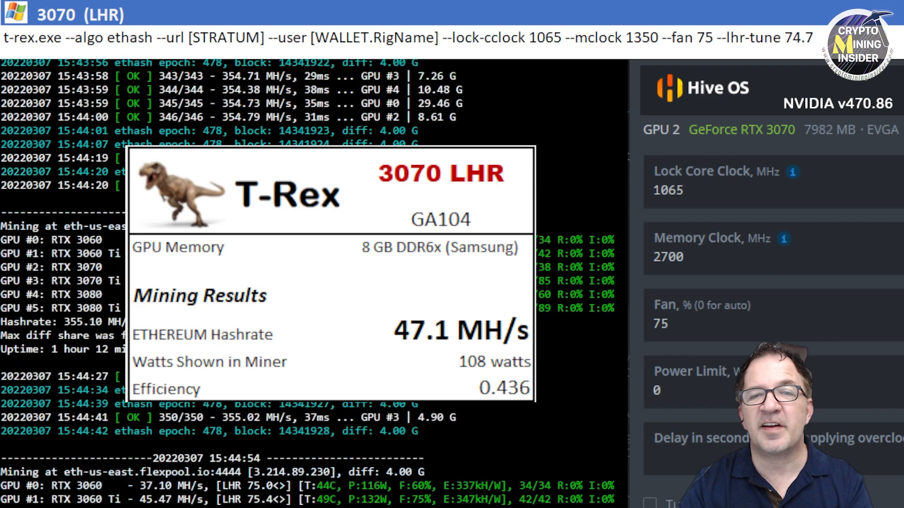
Step: Show GPU 4 (RTX 3080) at lock core clock 1410, memory clock 2800, fan 75 beside its command line
scroll("down", 3)
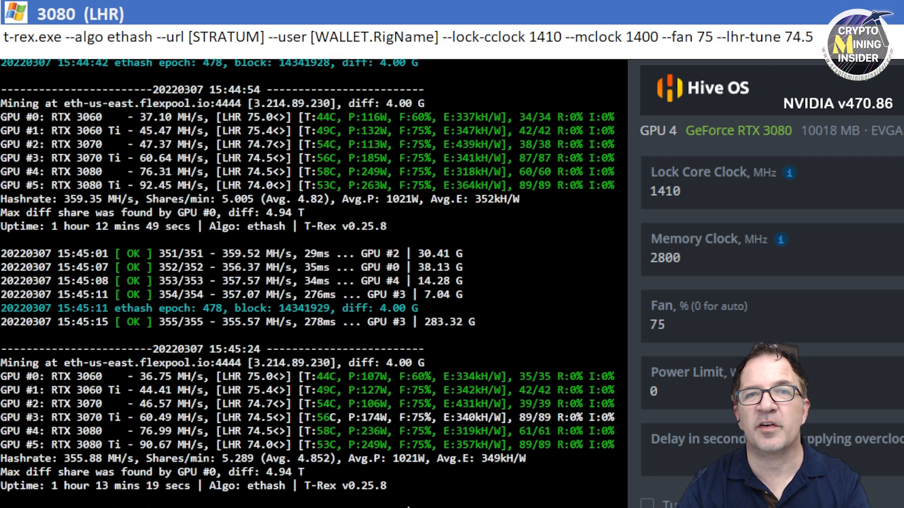
Step: Show the 3080 LHR results card: 76.2 MH/s at 236 watts, efficiency 0.323
scroll("down", 3)
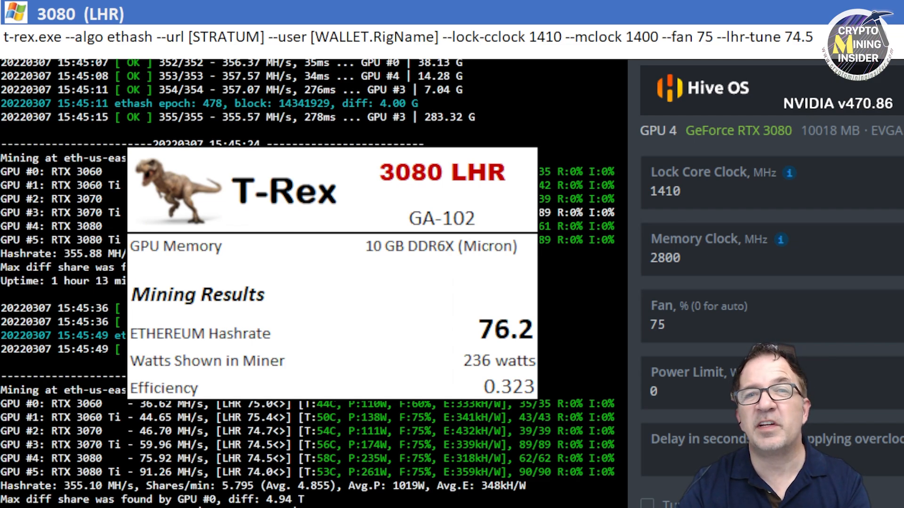
scroll("down", 3)
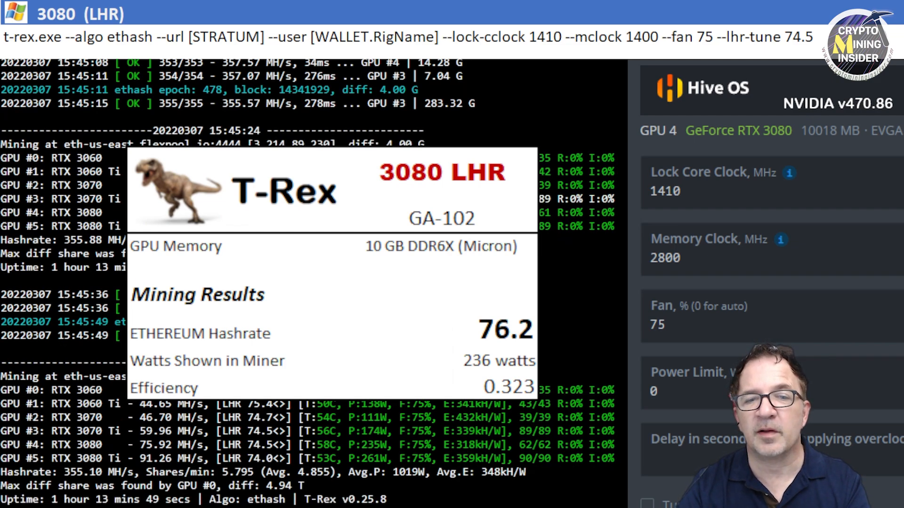